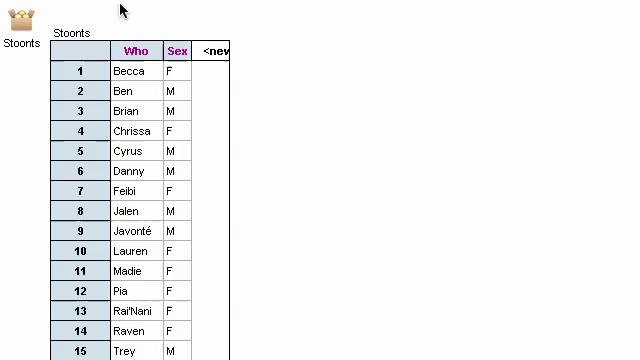
{"action": "mouse_move", "coordinate": [22, 144]}
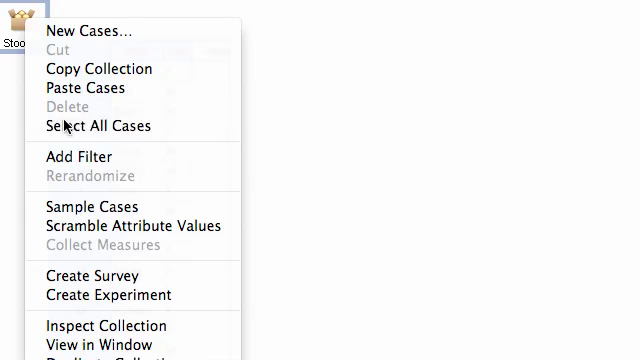
- Take a sample from the Stoonts students collection and inspect its sampling settings
{"action": "left_click", "coordinate": [84, 206]}
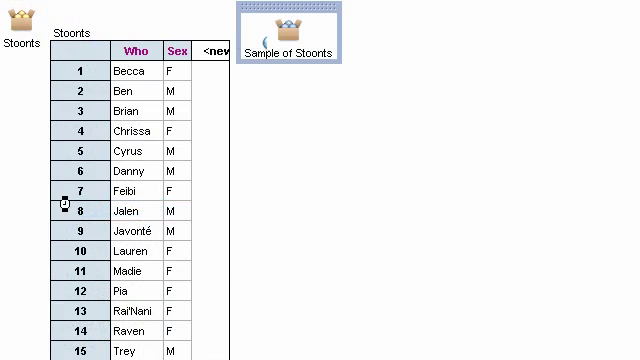
{"action": "double_click", "coordinate": [290, 28]}
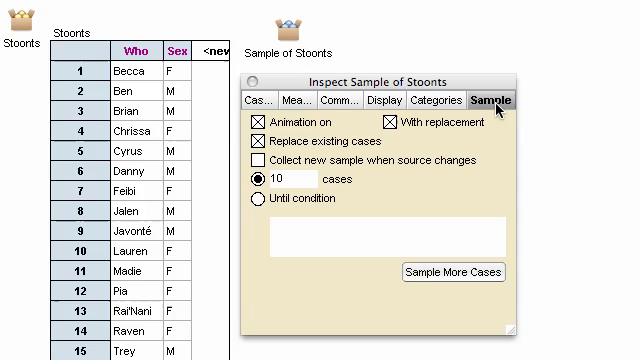
{"action": "mouse_move", "coordinate": [340, 188]}
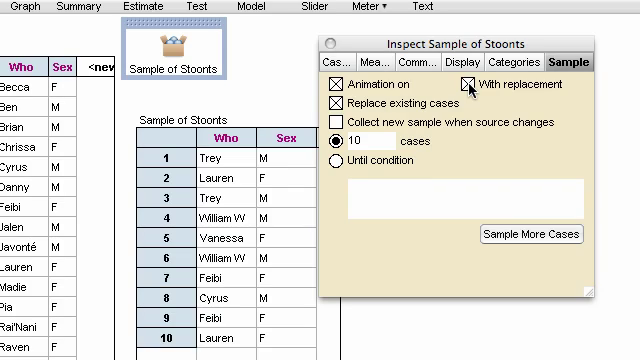
- Change the cases per sample from 10 to 4 and draw a fresh sample of four students
{"action": "left_click", "coordinate": [472, 84]}
{"action": "type", "text": "4"}
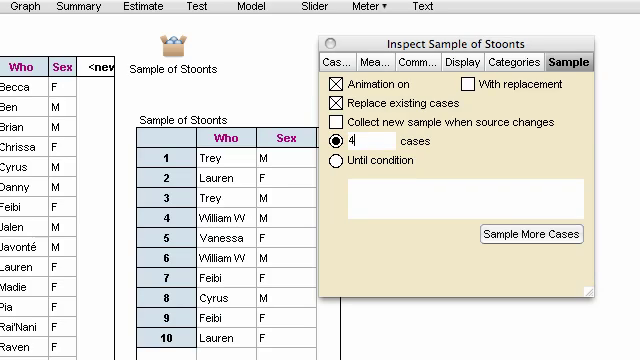
{"action": "left_click", "coordinate": [332, 84]}
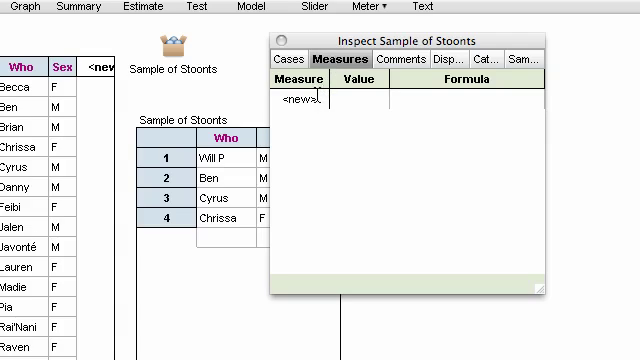
- Define measure nMales with formula count(sex = "M"), currently giving 3
{"action": "type", "text": "n"}
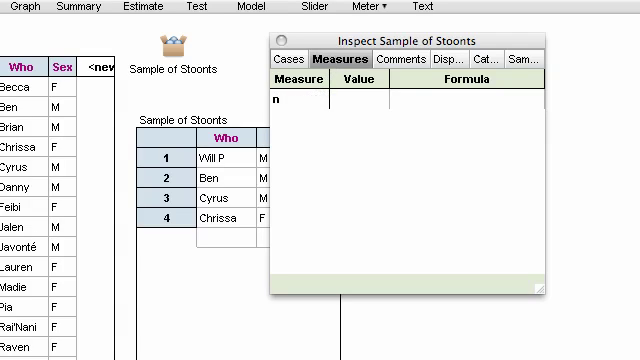
{"action": "type", "text": "Manle"}
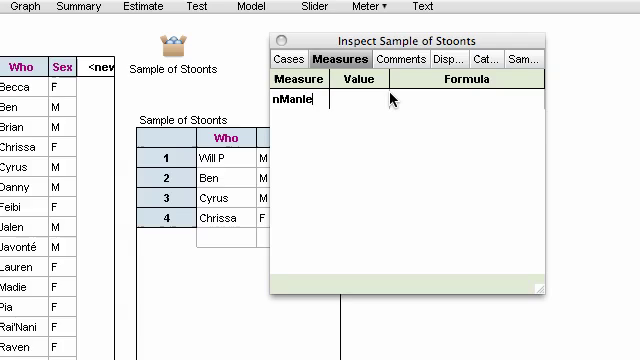
{"action": "type", "text": "Males"}
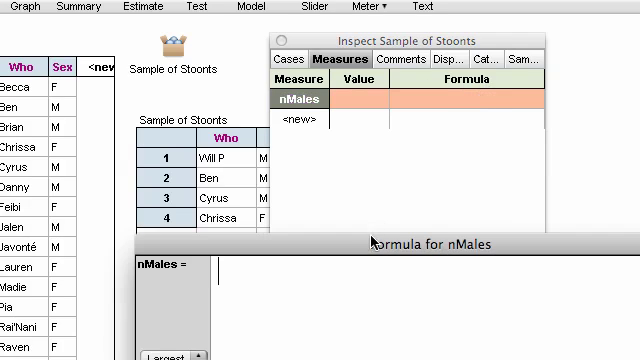
{"action": "type", "text": "CO"}
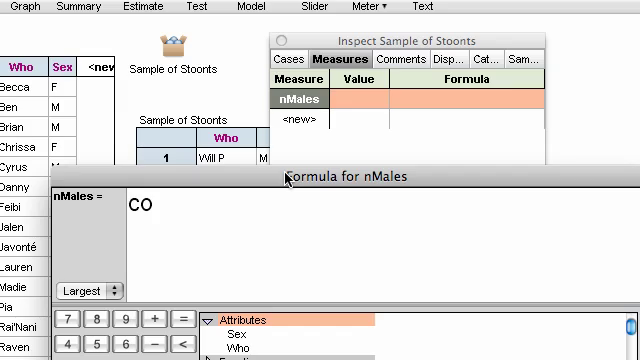
{"action": "type", "text": "count (sec)"}
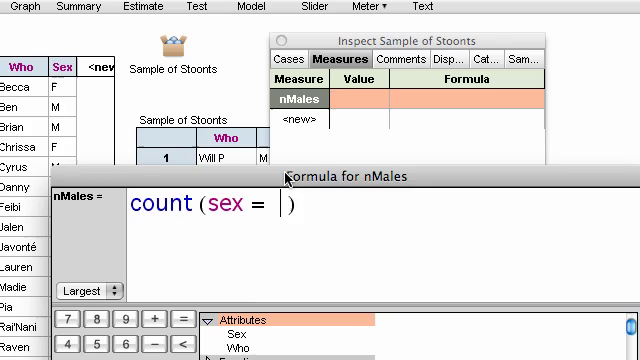
{"action": "type", "text": "\"M\""}
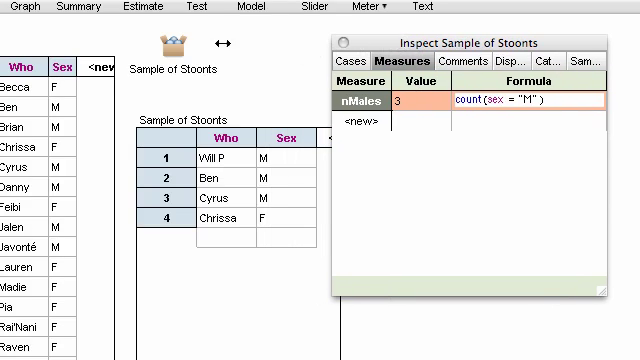
- Resample four students several times, watching nMales change (2, then 1), then close the inspector
{"action": "left_click", "coordinate": [168, 50]}
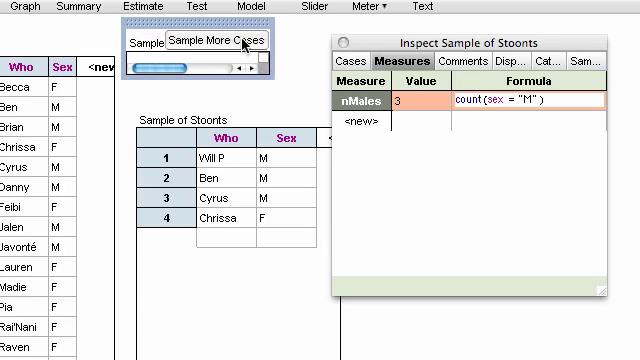
{"action": "left_click", "coordinate": [212, 44]}
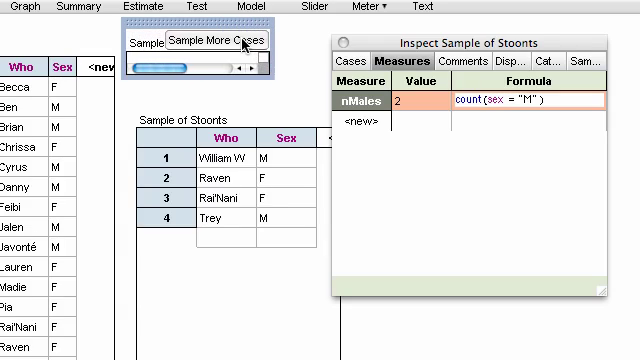
{"action": "left_click", "coordinate": [220, 44]}
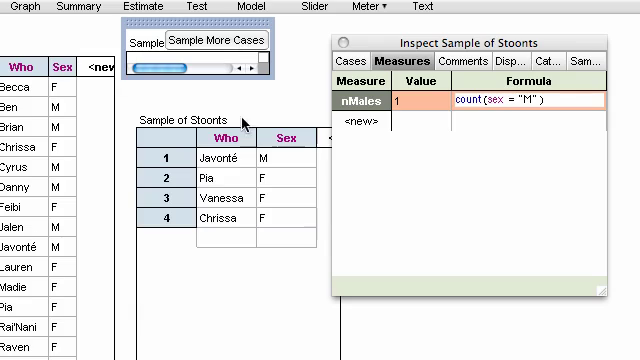
{"action": "mouse_move", "coordinate": [410, 160]}
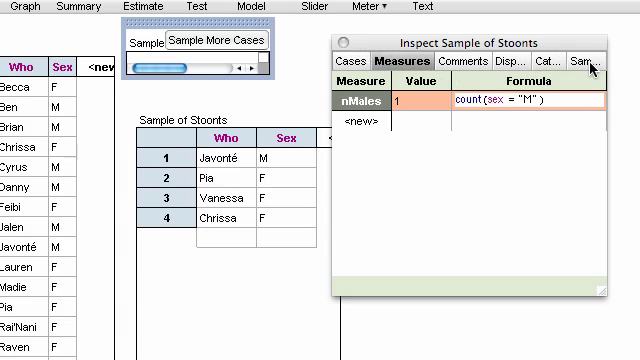
{"action": "left_click", "coordinate": [594, 62]}
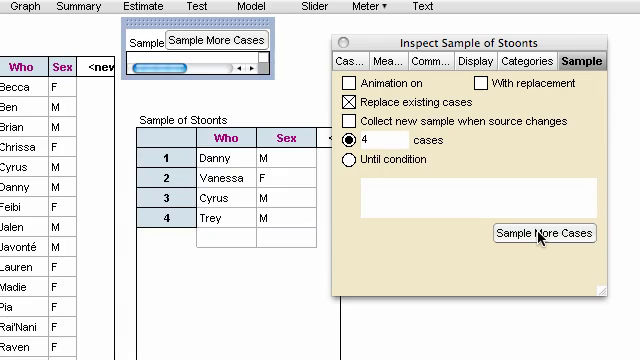
{"action": "mouse_move", "coordinate": [378, 60]}
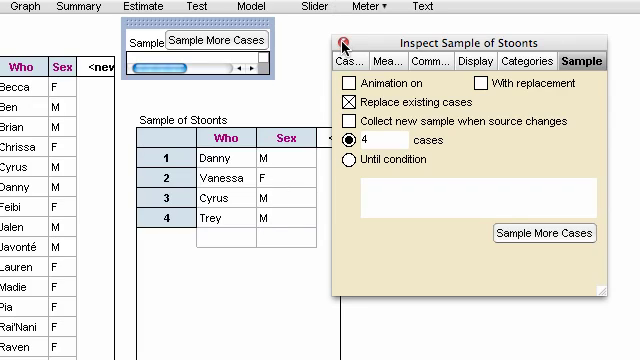
{"action": "left_click", "coordinate": [344, 40]}
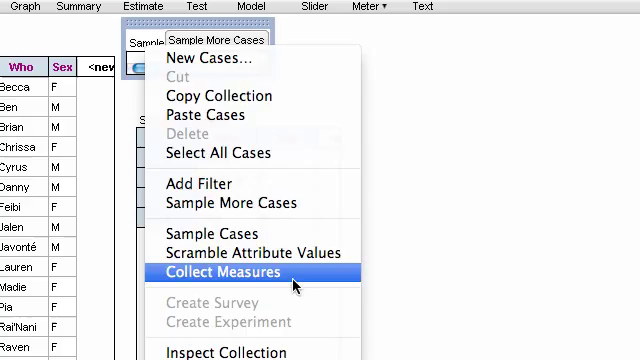
- Collect Measures from Sample of Stoonts, gathering nMales values from repeated samples
{"action": "left_click", "coordinate": [212, 272]}
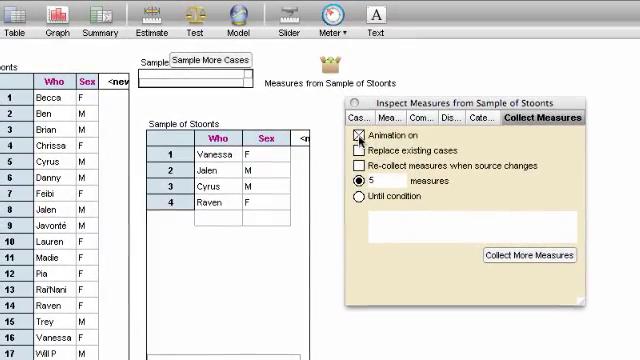
{"action": "left_click", "coordinate": [356, 134]}
{"action": "type", "text": "95"}
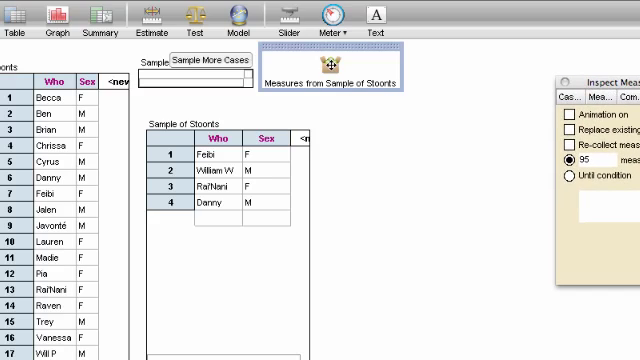
{"action": "left_click", "coordinate": [336, 62]}
{"action": "type", "text": "900"}
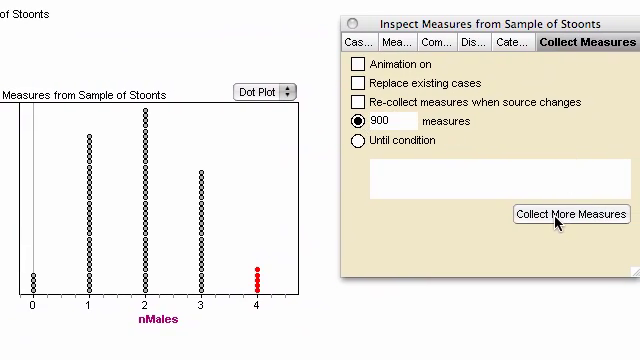
- Collect 900 more nMales measures into the dot plot
{"action": "left_click", "coordinate": [572, 214]}
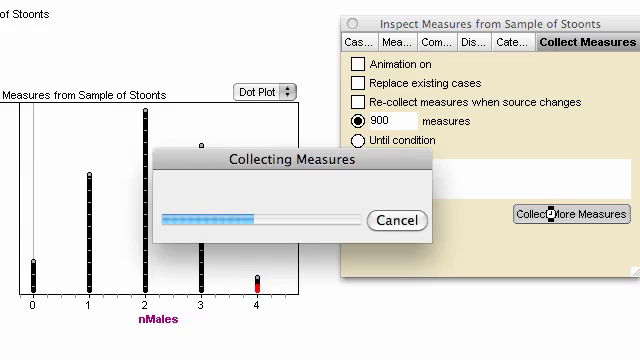